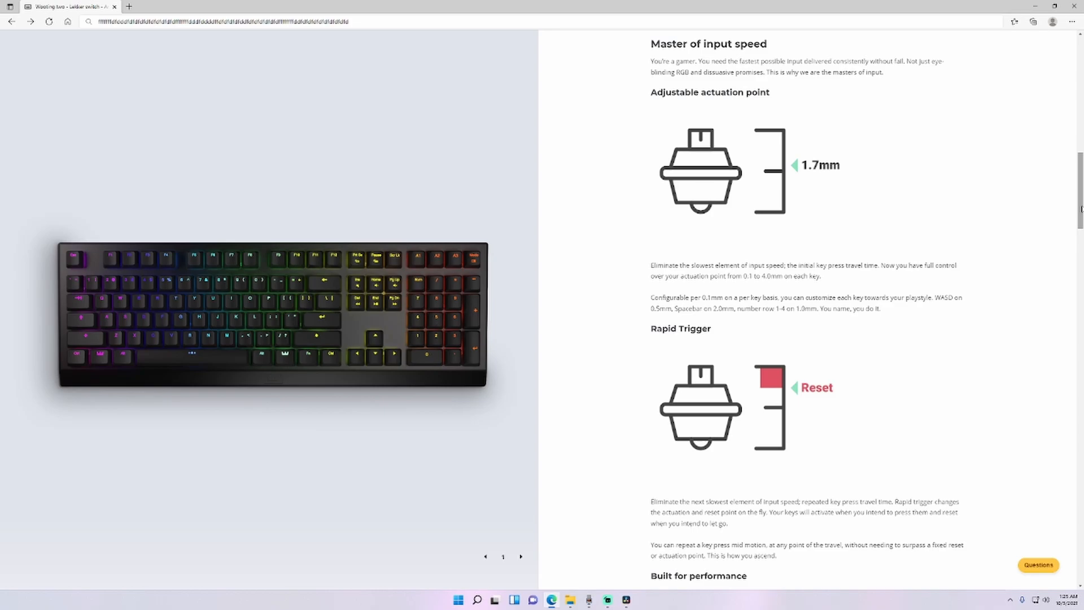
Step: Enable per-key actuation under Set actuation point in the Digital Profile's performance settings
scroll(down, 3)
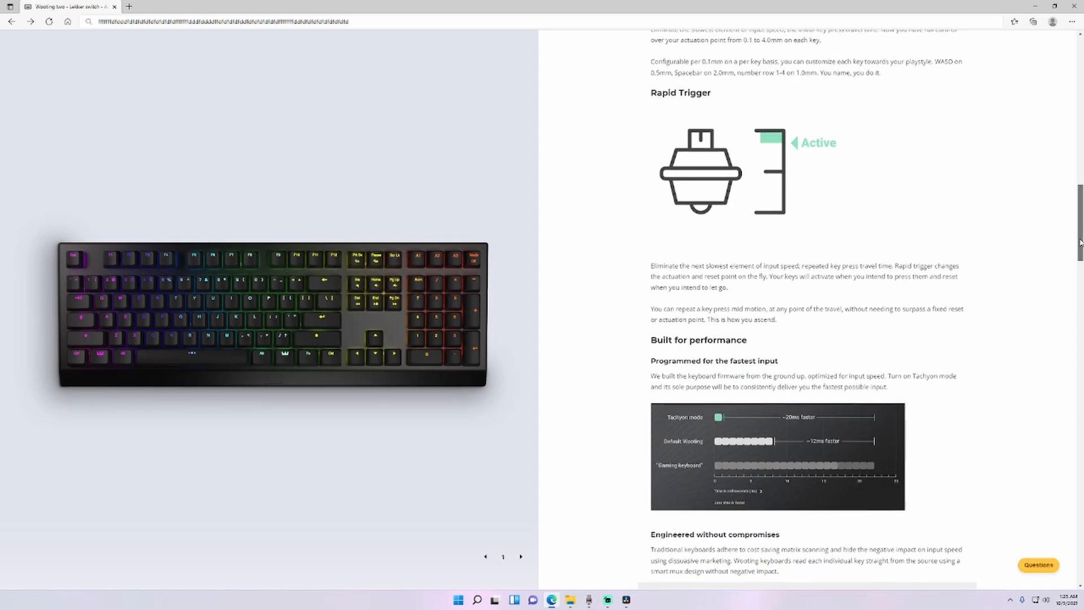
scroll(down, 3)
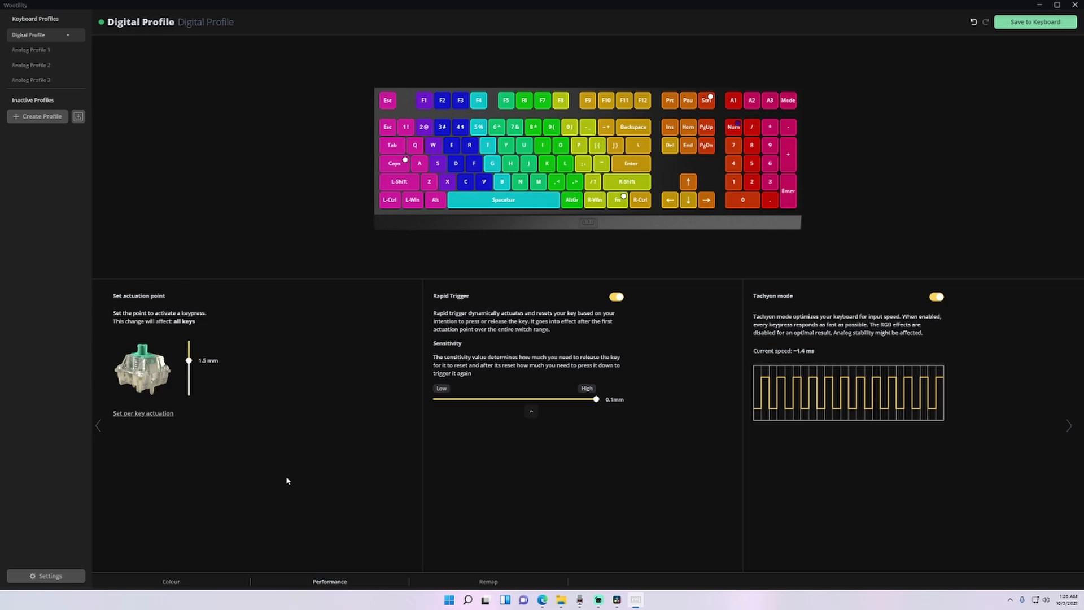
click(144, 413)
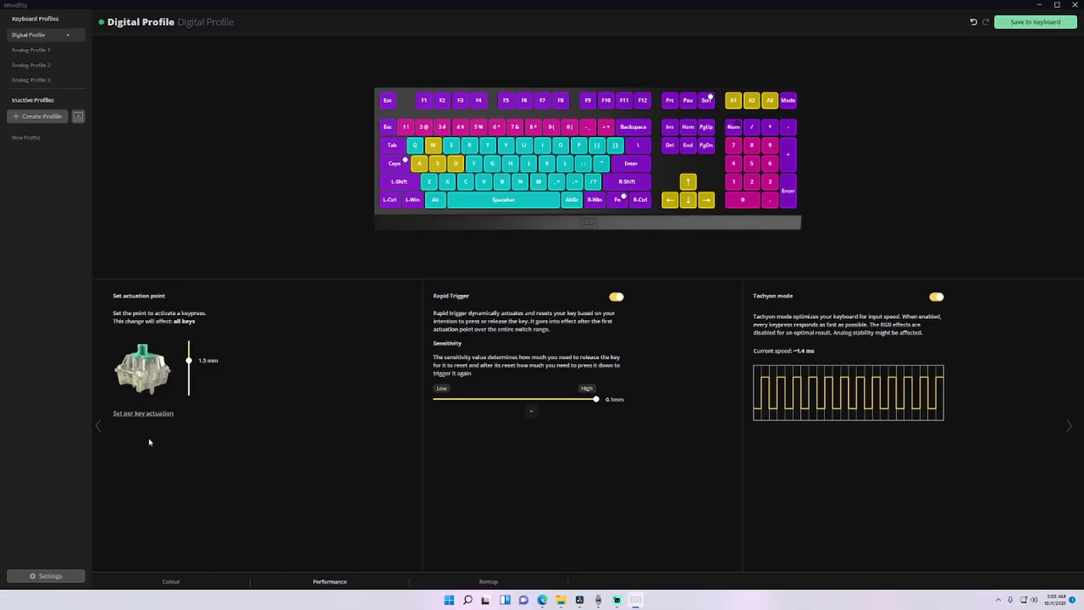
click(143, 413)
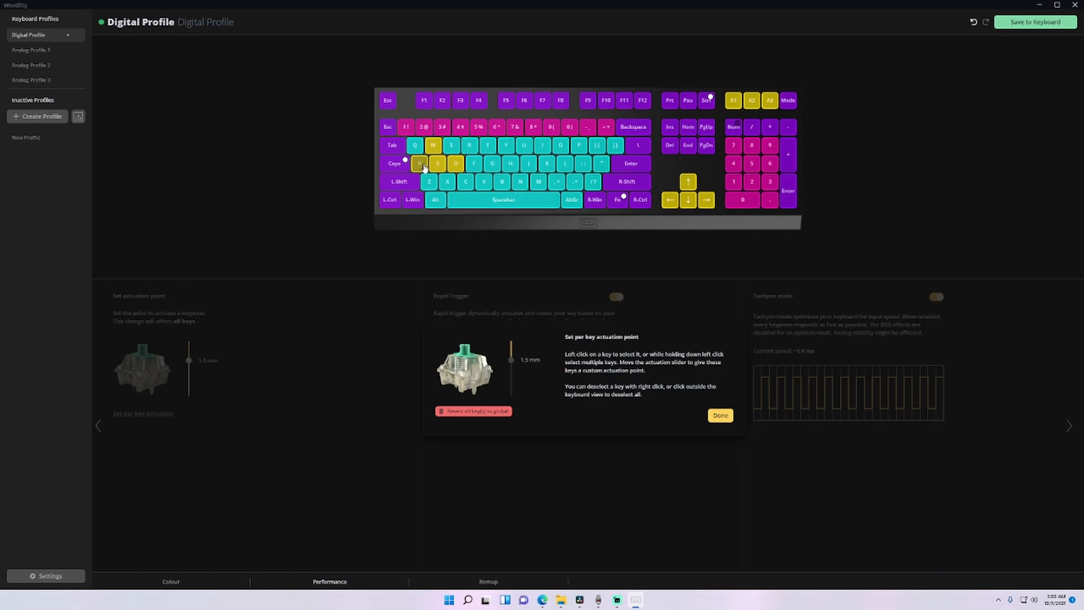